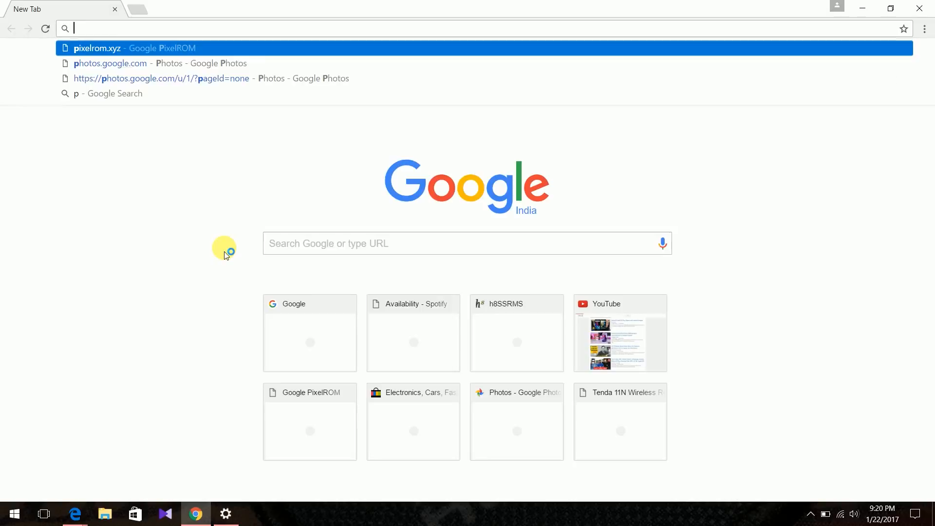
# Step: Visit pixelrom.xyz, read its About us page, then cancel the PixelROM zip download
pyautogui.write('pixelrom.xyz')
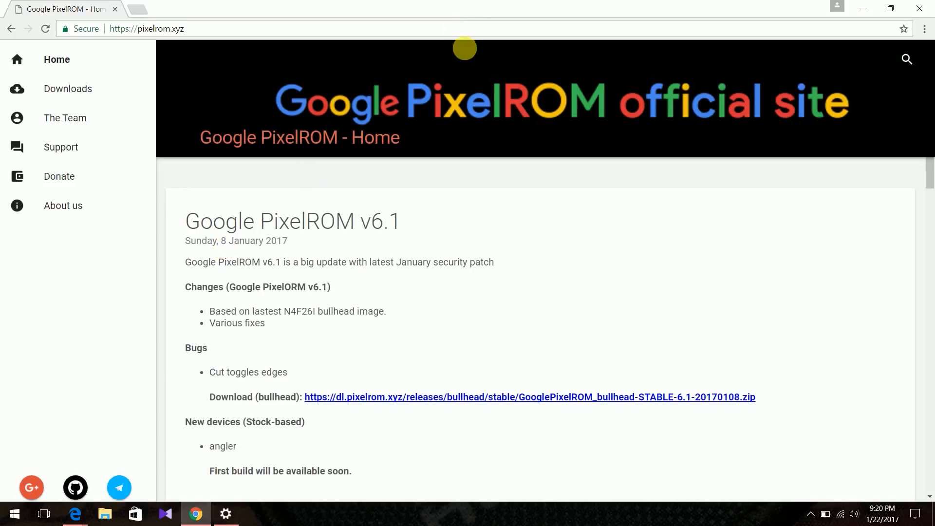
pyautogui.moveTo(651, 130)
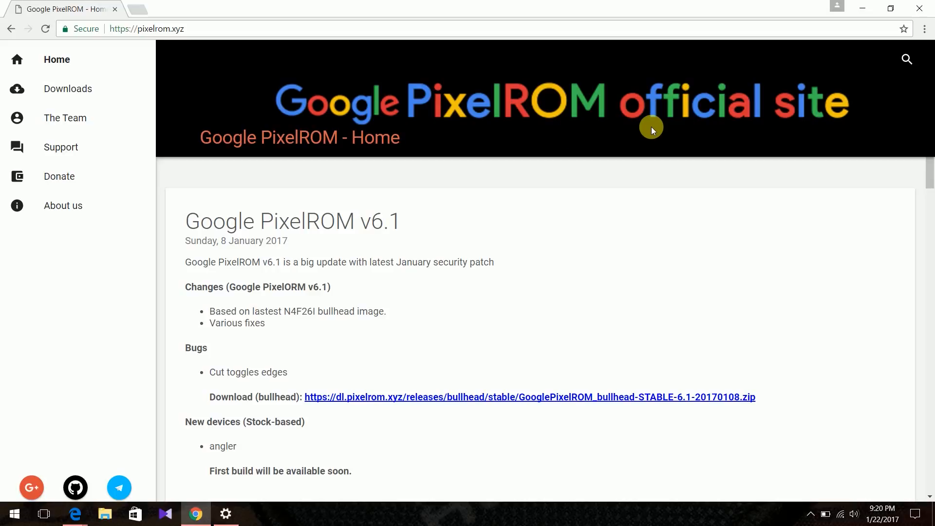
pyautogui.click(63, 206)
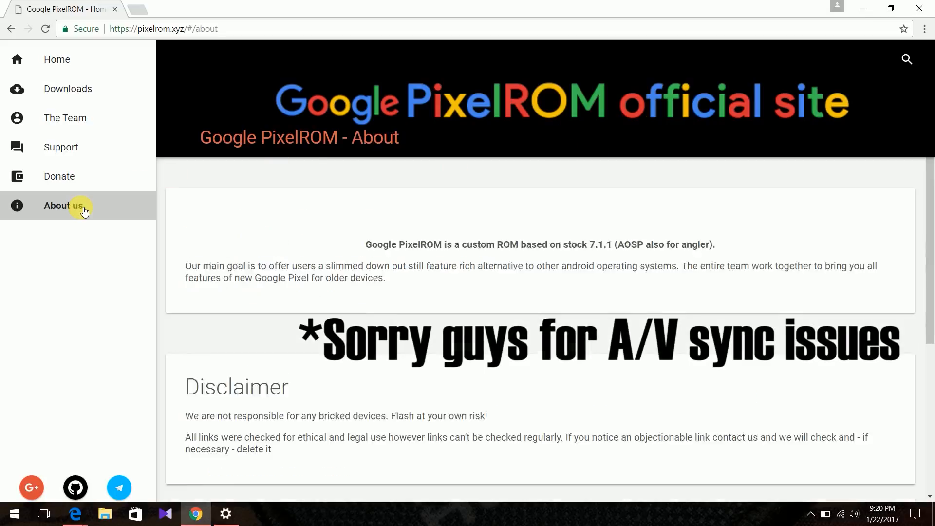
pyautogui.scroll(-3)
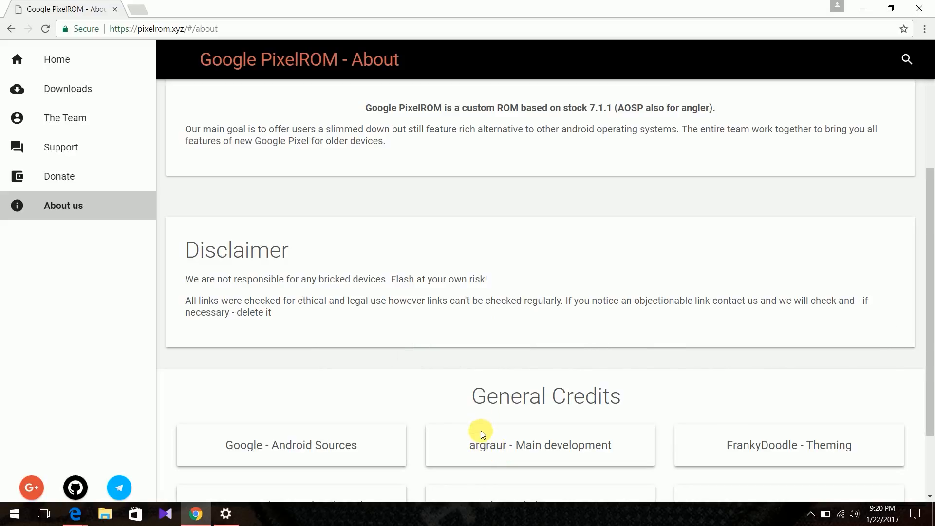
pyautogui.moveTo(573, 445)
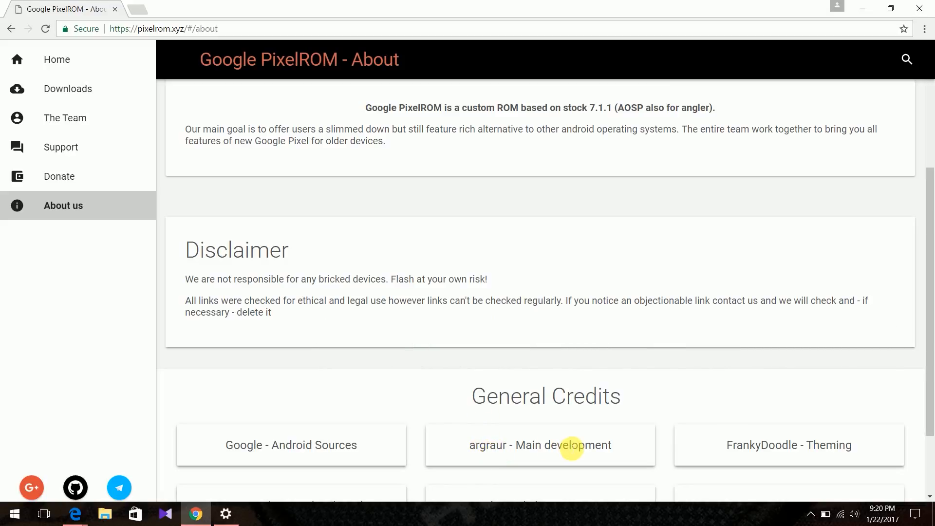
pyautogui.moveTo(535, 423)
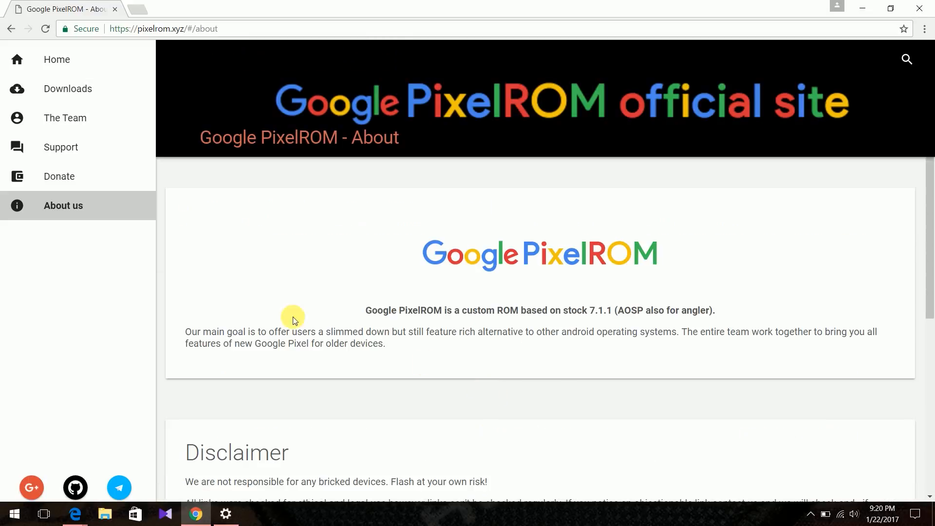
pyautogui.click(57, 59)
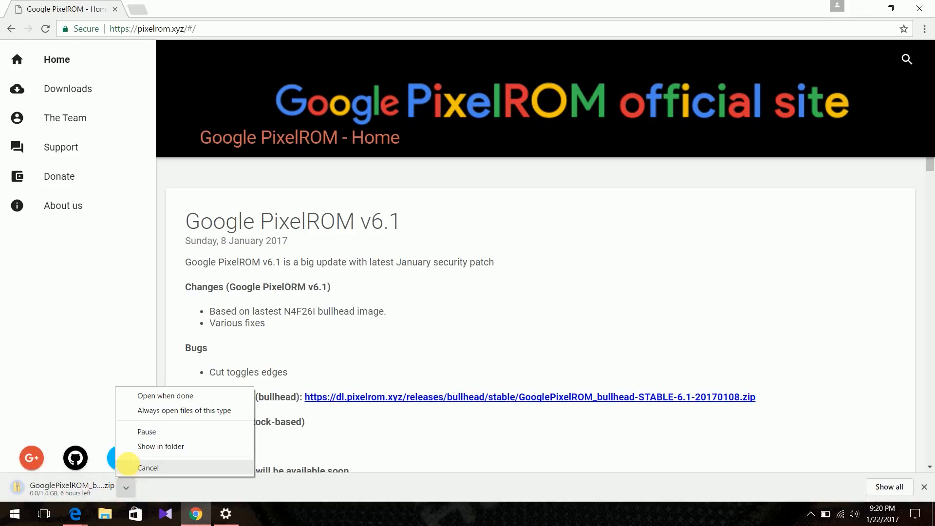
pyautogui.click(148, 468)
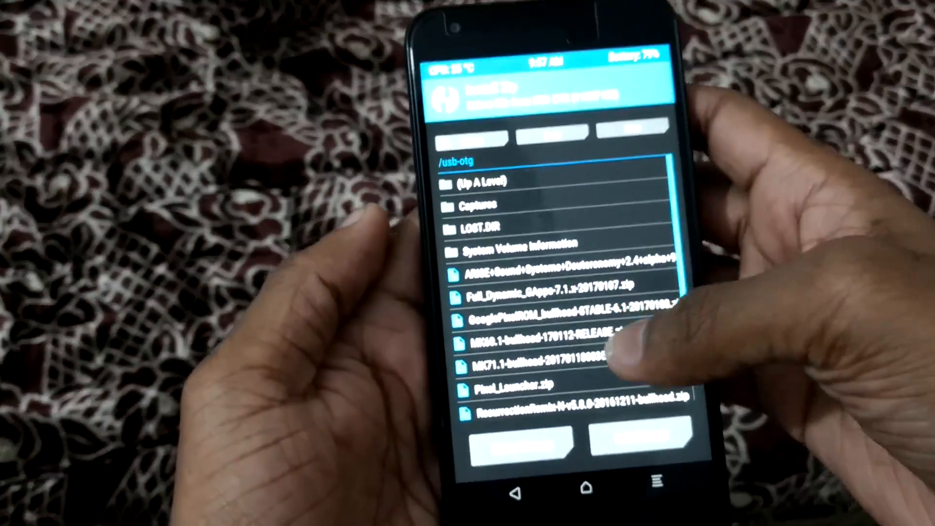
# Step: Select the GooglePixelROM bullhead zip in /usb-otg for flashing
pyautogui.click(558, 314)
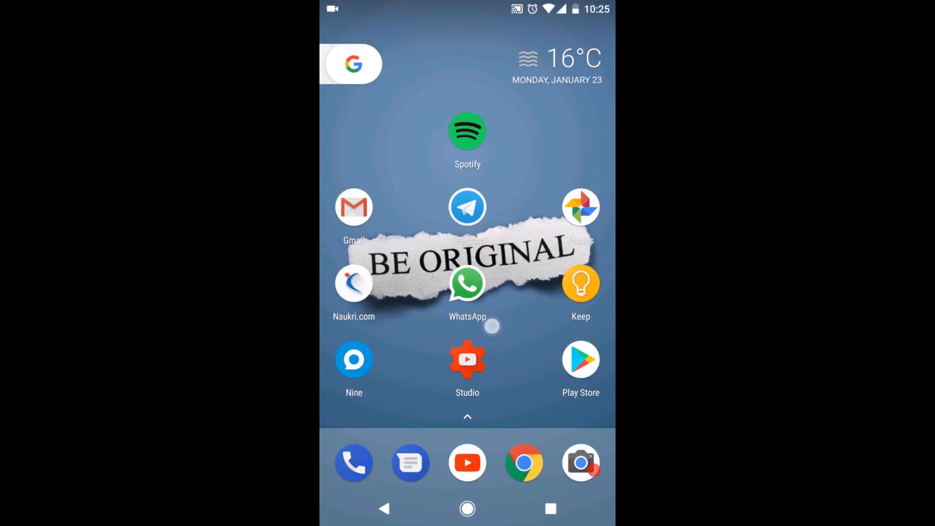
# Step: Long-press the dock's Phone icon to show contact shortcuts, then dismiss them
pyautogui.click(353, 64)
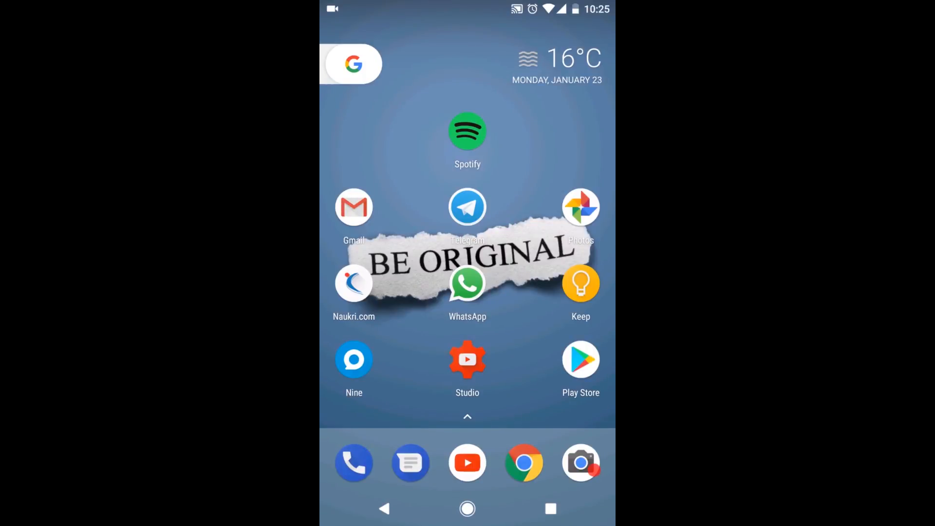
pyautogui.click(354, 462)
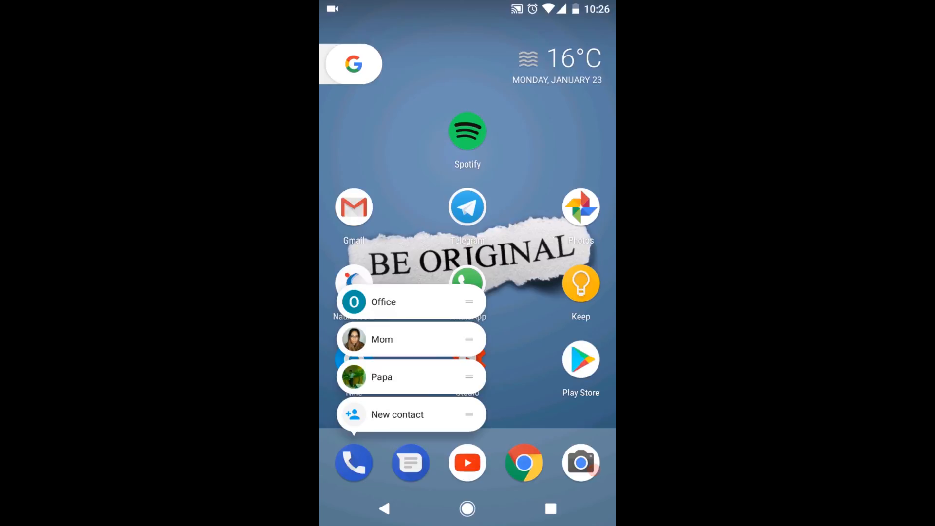
pyautogui.click(353, 463)
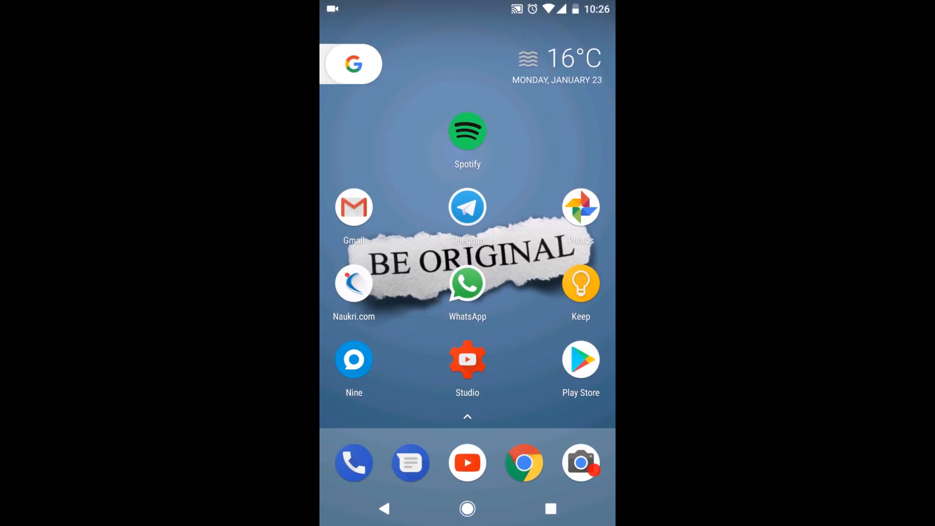
pyautogui.click(410, 462)
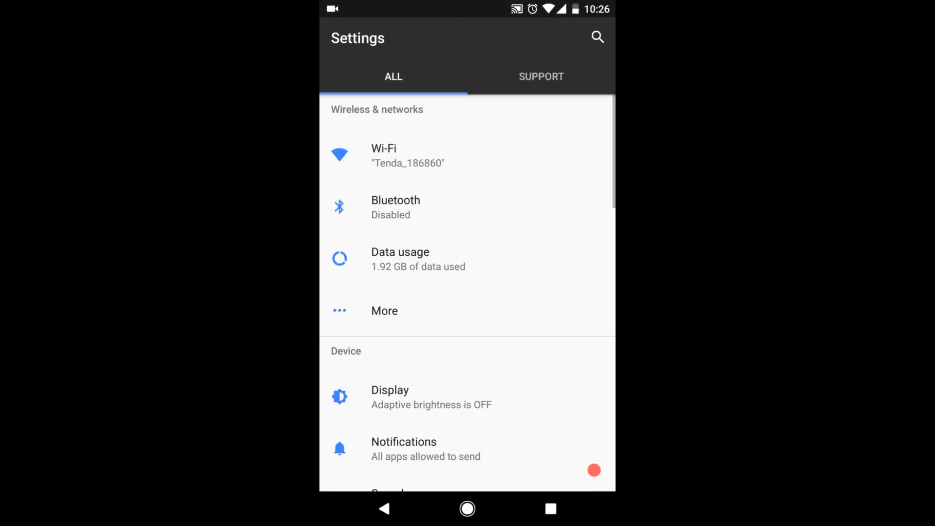
pyautogui.scroll(-3)
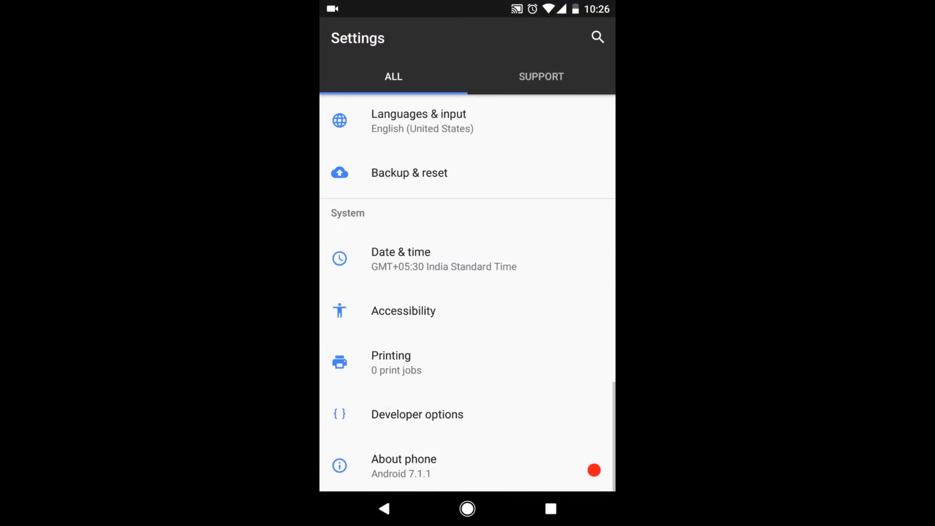
pyautogui.click(404, 465)
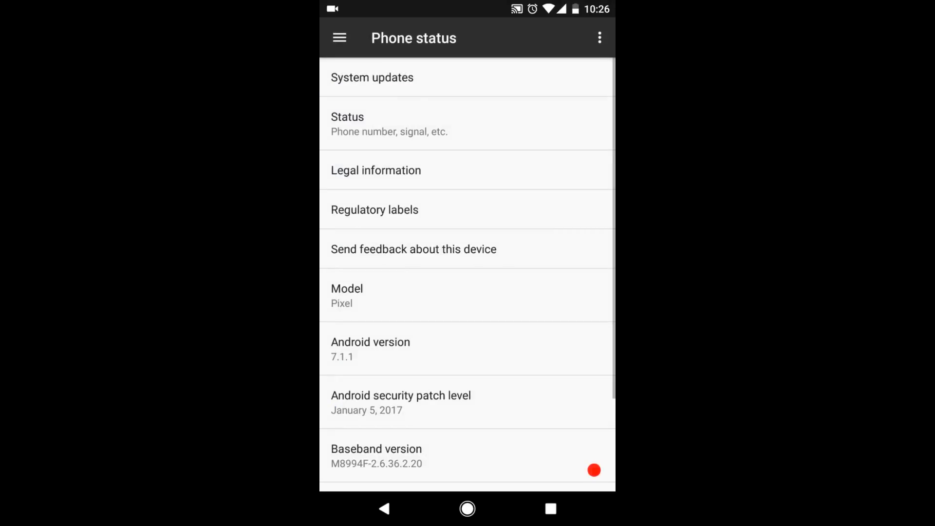
pyautogui.scroll(-3)
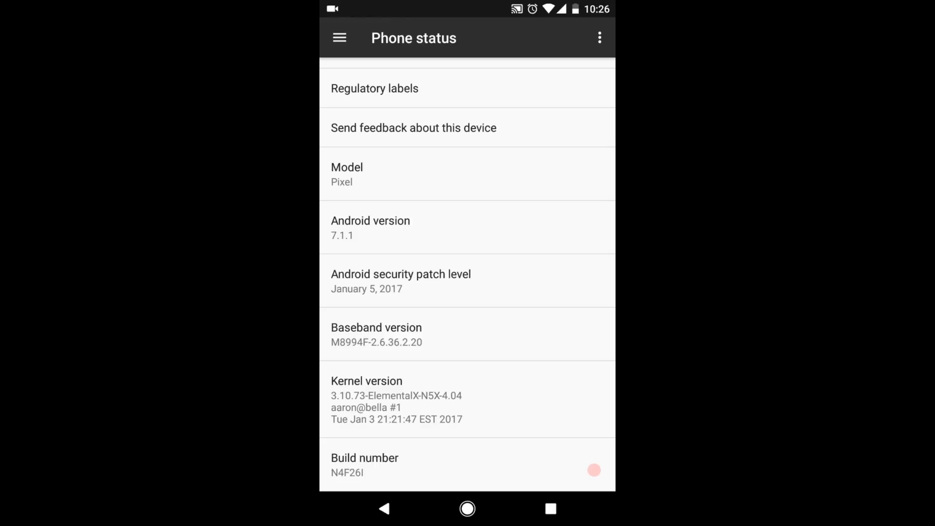
pyautogui.click(355, 473)
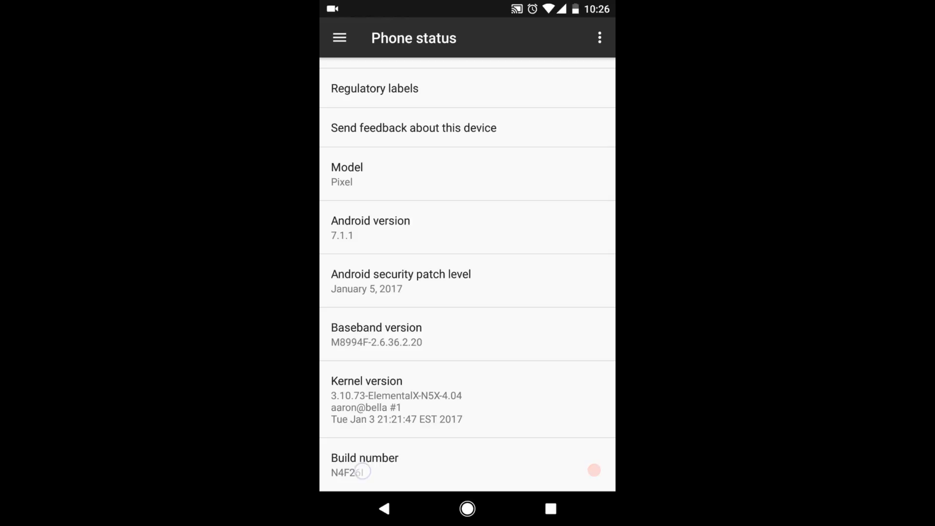
pyautogui.click(359, 472)
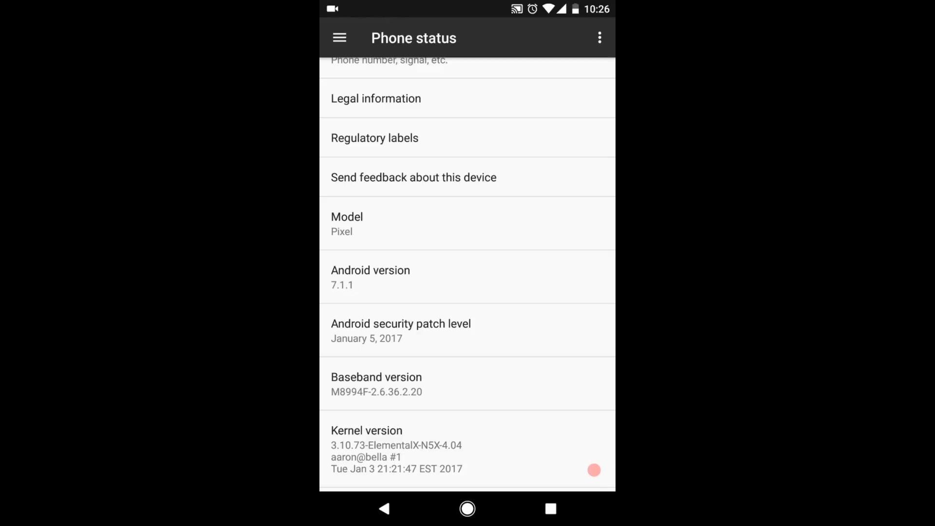
pyautogui.scroll(3)
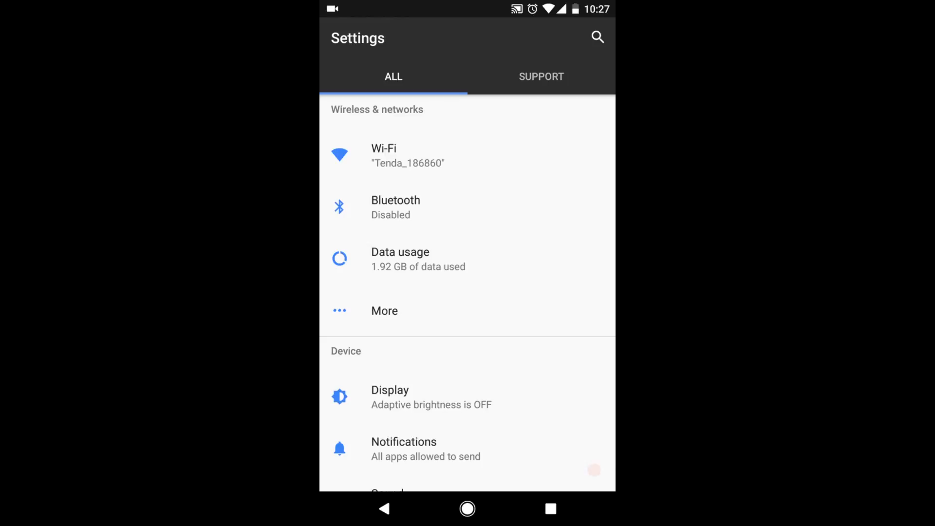
# Step: Open Display > Night Light and briefly switch Night Light on
pyautogui.scroll(-3)
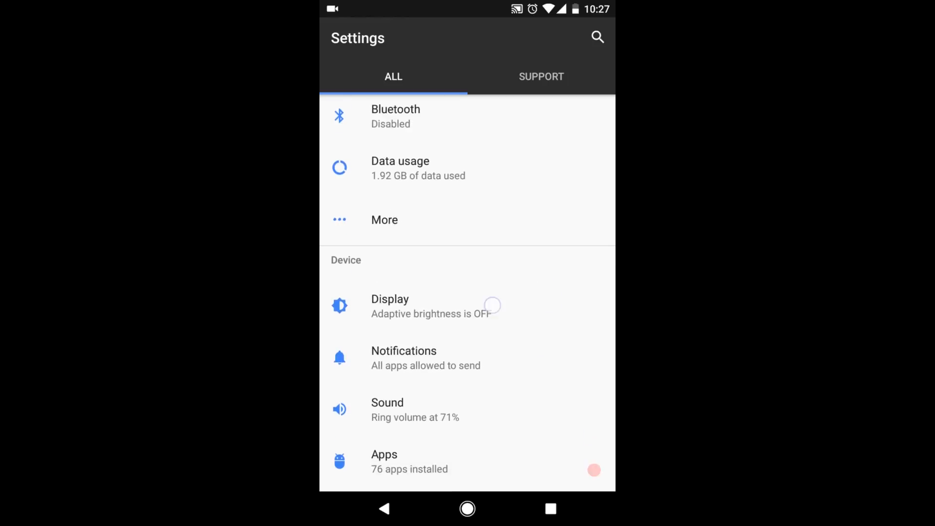
pyautogui.click(409, 306)
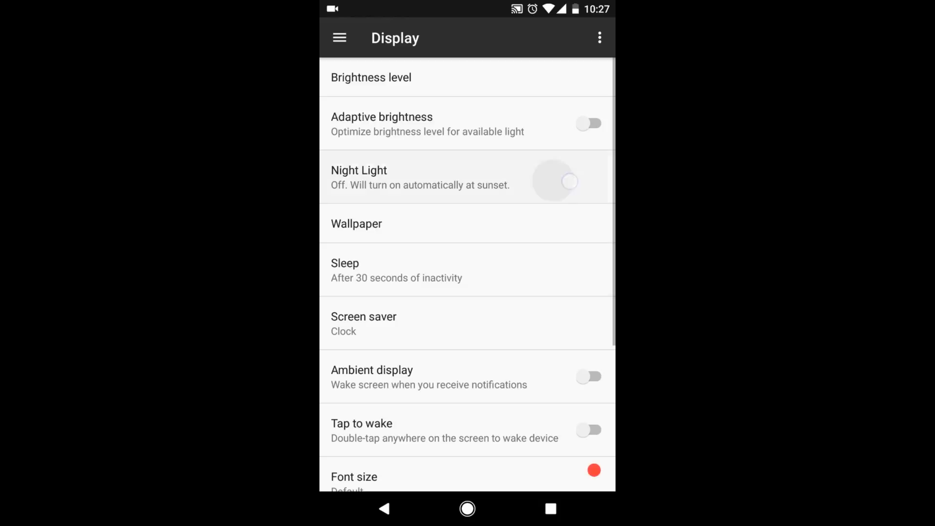
pyautogui.click(388, 178)
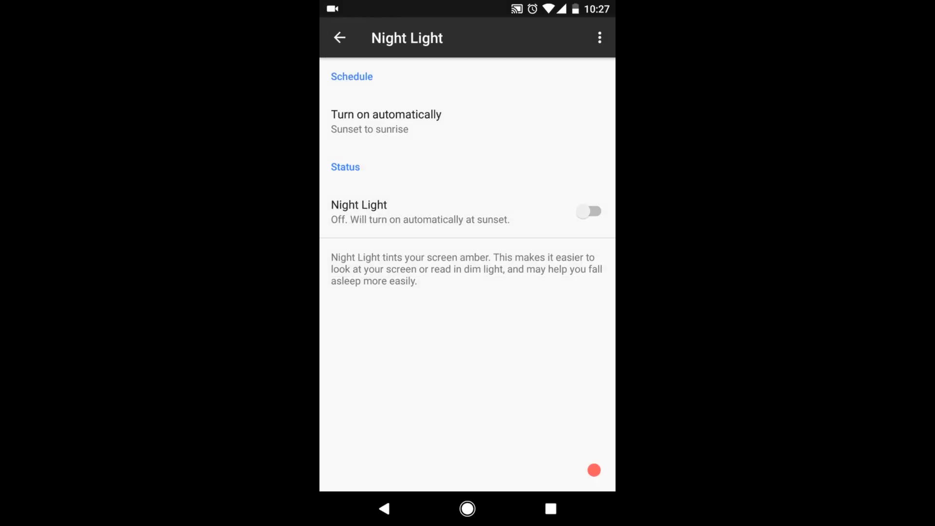
pyautogui.click(589, 212)
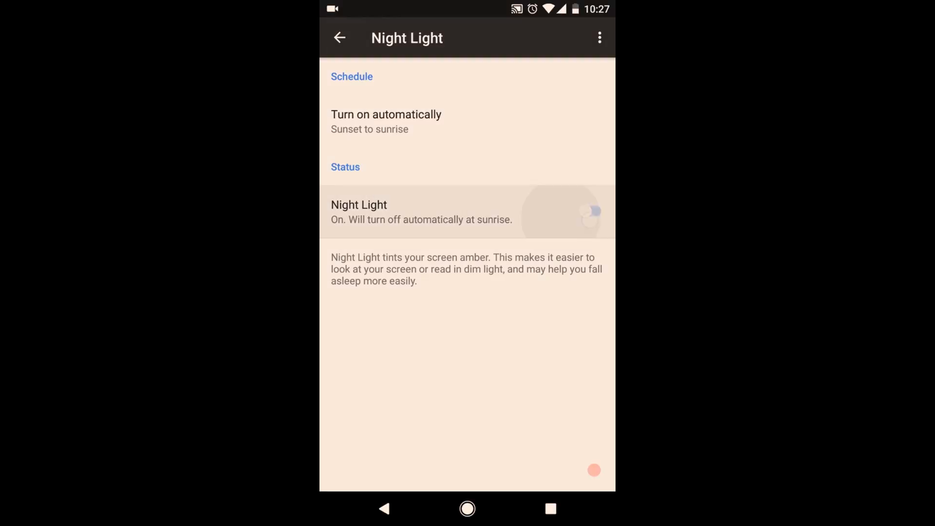
pyautogui.click(595, 211)
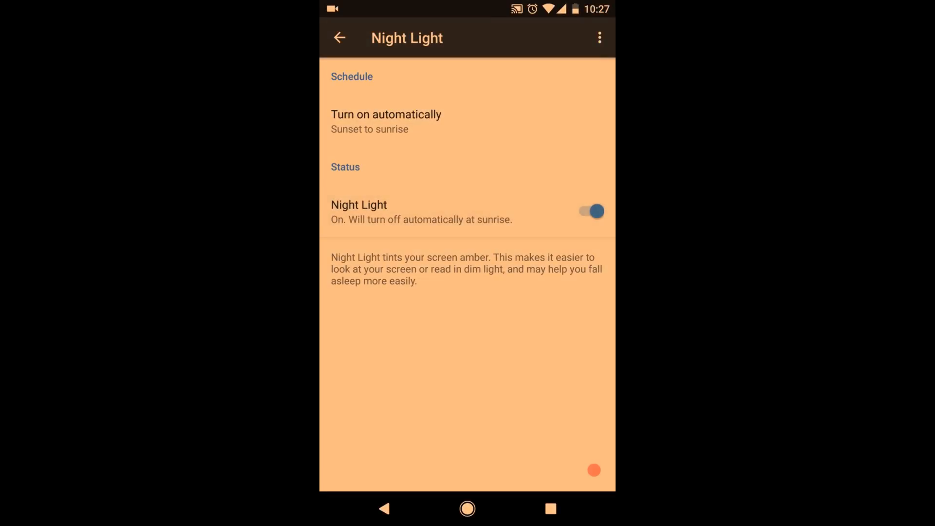
# Step: Return to the main Settings list and open the Sound settings
pyautogui.click(339, 38)
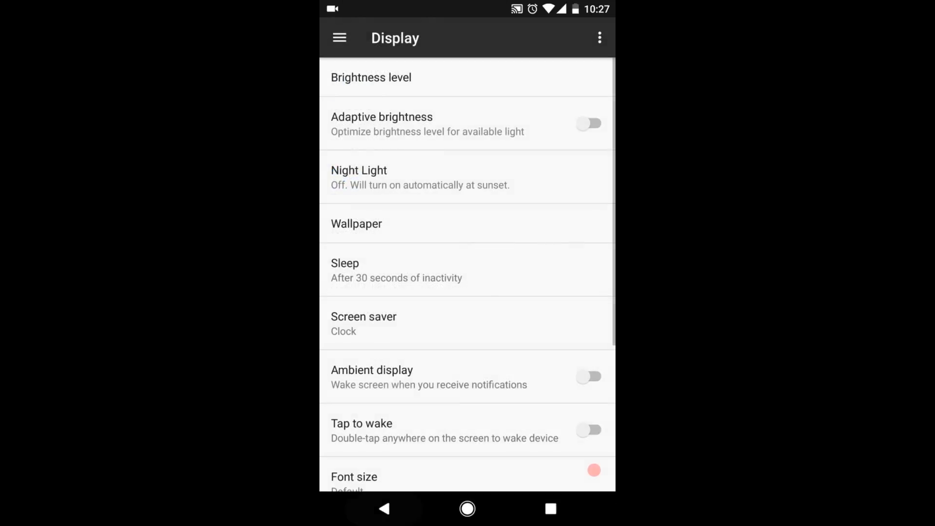
pyautogui.scroll(-3)
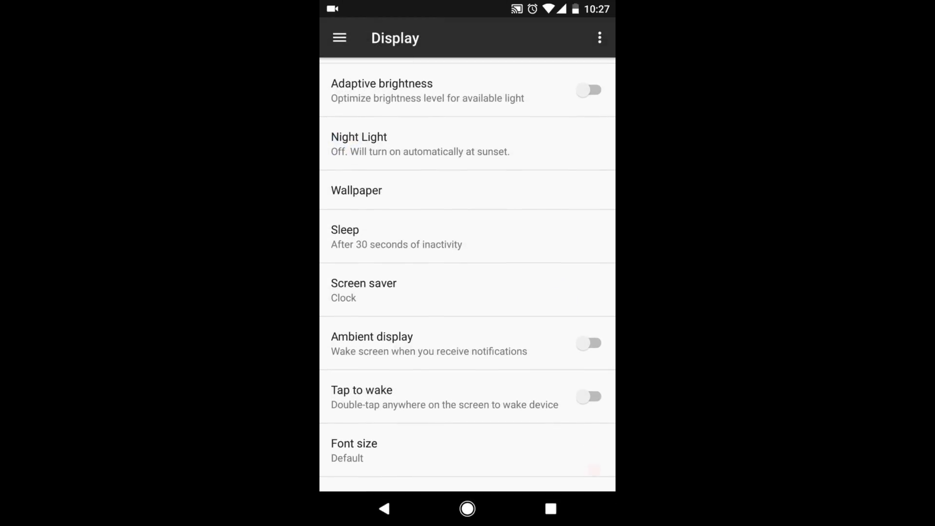
pyautogui.click(593, 469)
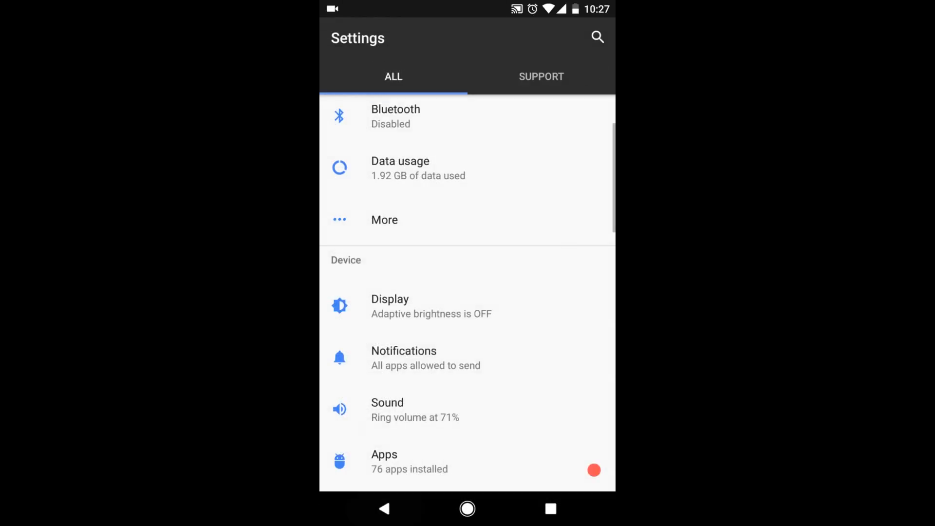
pyautogui.scroll(-3)
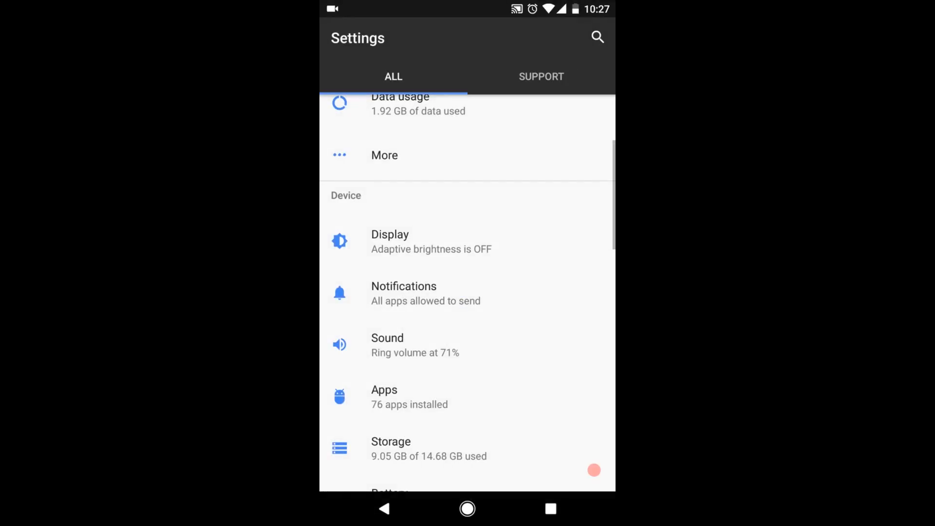
pyautogui.click(387, 344)
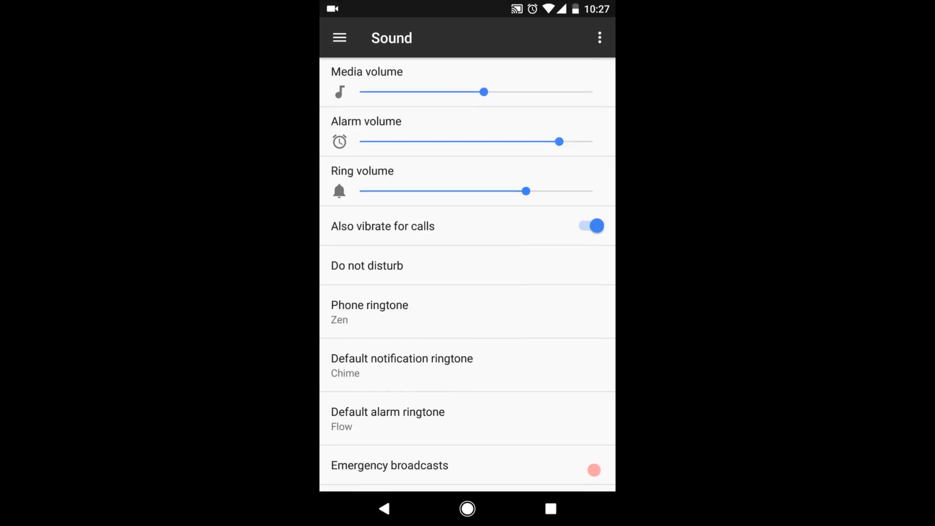
# Step: Preview the Shooting star phone ringtone and close the ringtone picker
pyautogui.scroll(-3)
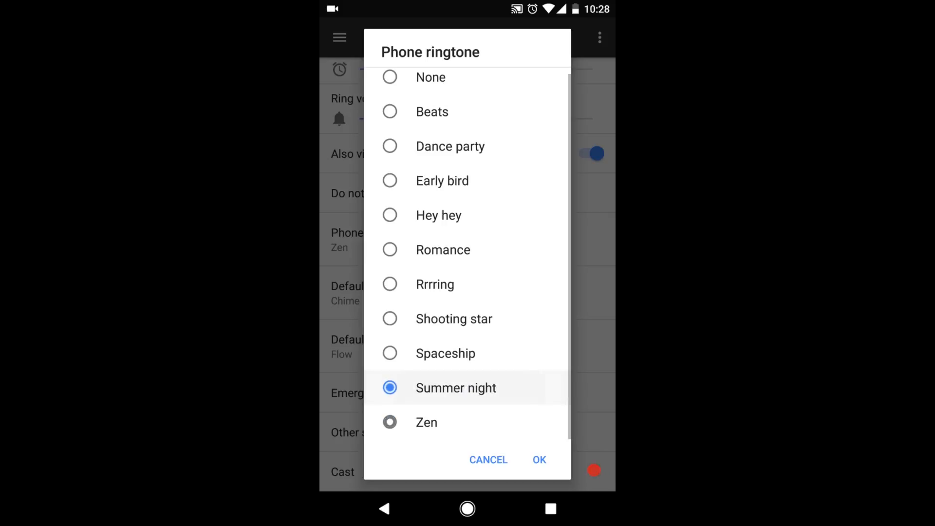
pyautogui.click(454, 318)
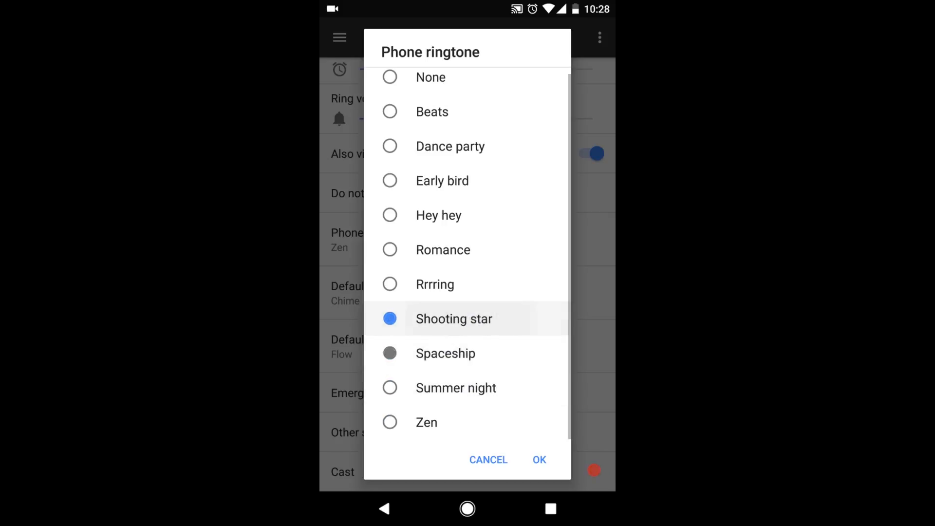
pyautogui.click(488, 459)
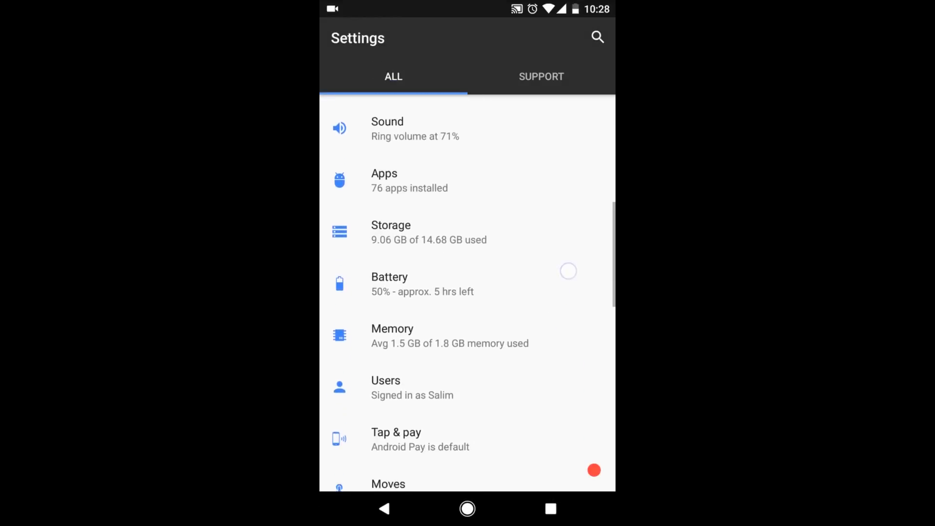
pyautogui.scroll(-3)
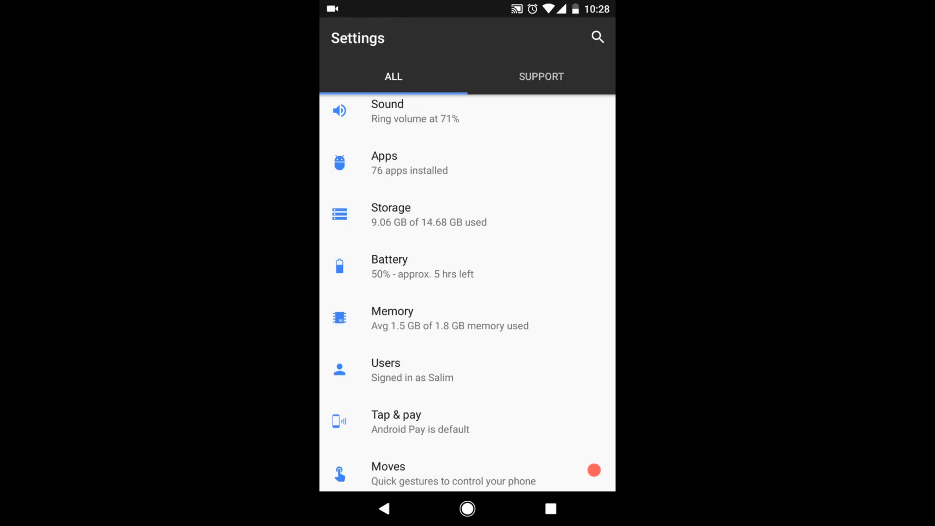
pyautogui.scroll(-3)
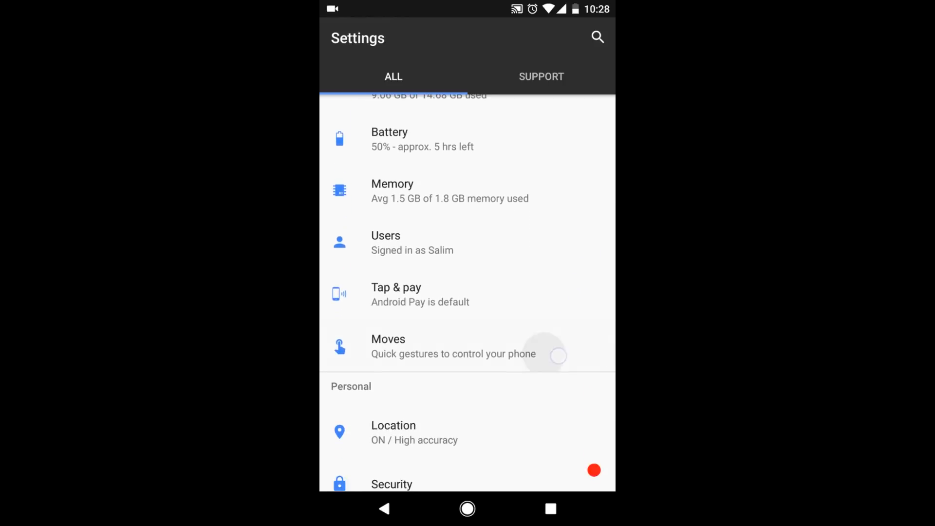
pyautogui.click(388, 346)
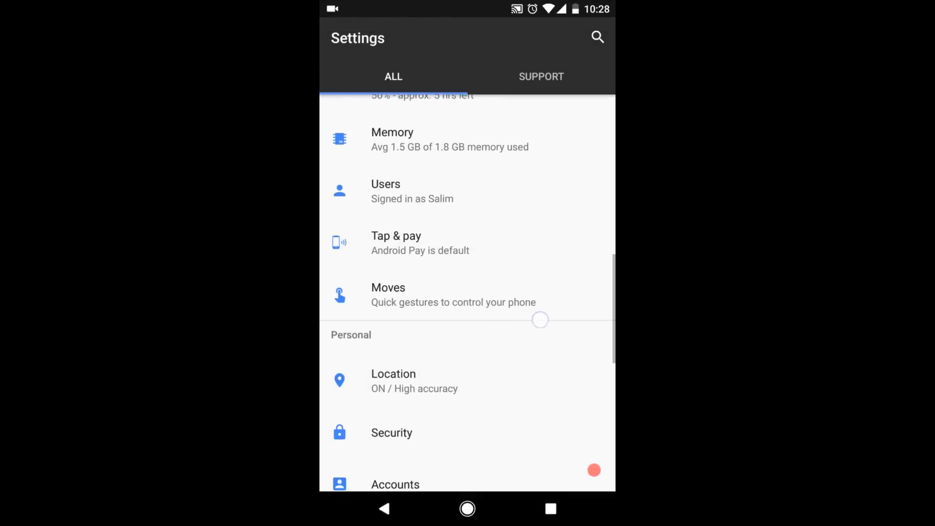
pyautogui.scroll(-3)
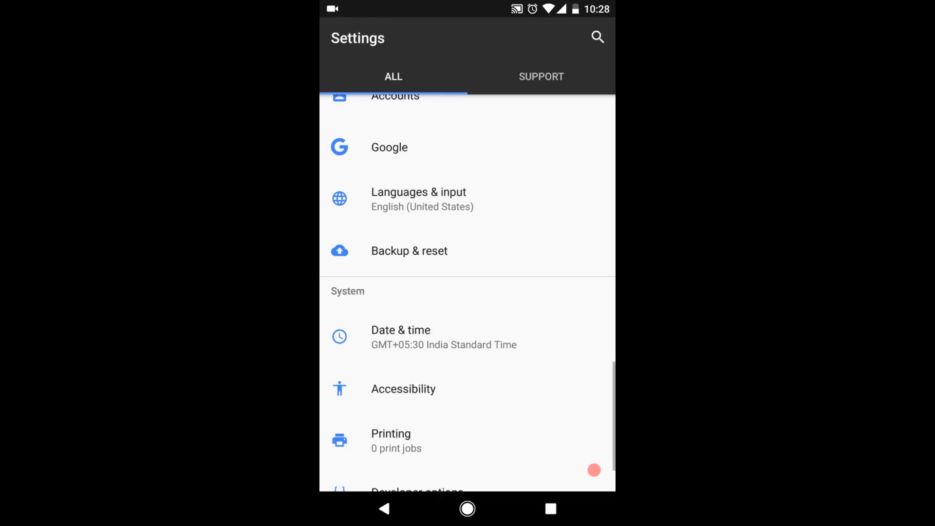
pyautogui.scroll(-3)
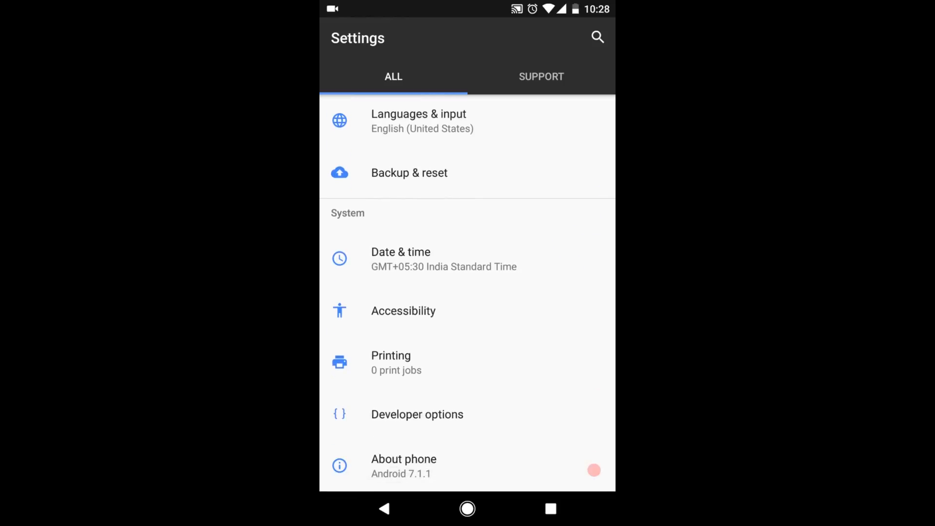
pyautogui.scroll(-3)
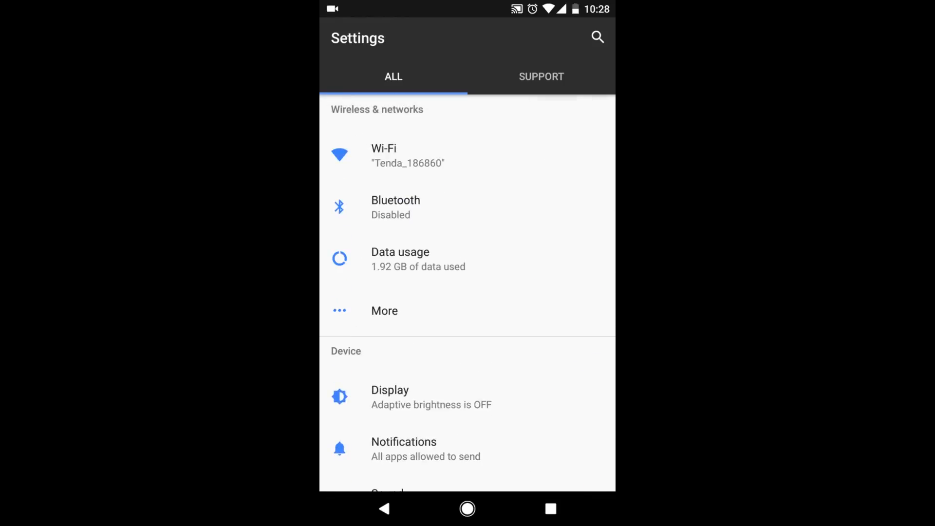
pyautogui.click(466, 510)
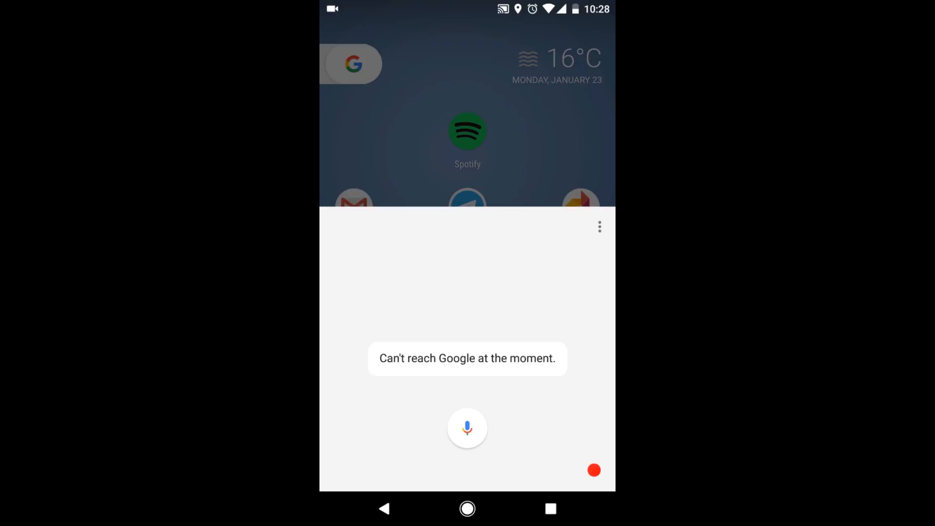
# Step: Dismiss the Google Assistant panel and move on to the phone status details
pyautogui.click(466, 510)
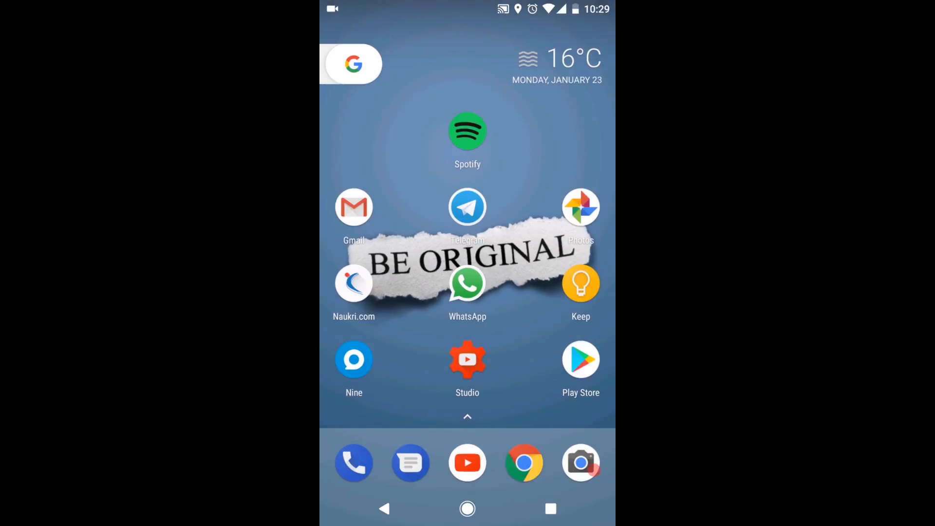
pyautogui.click(351, 64)
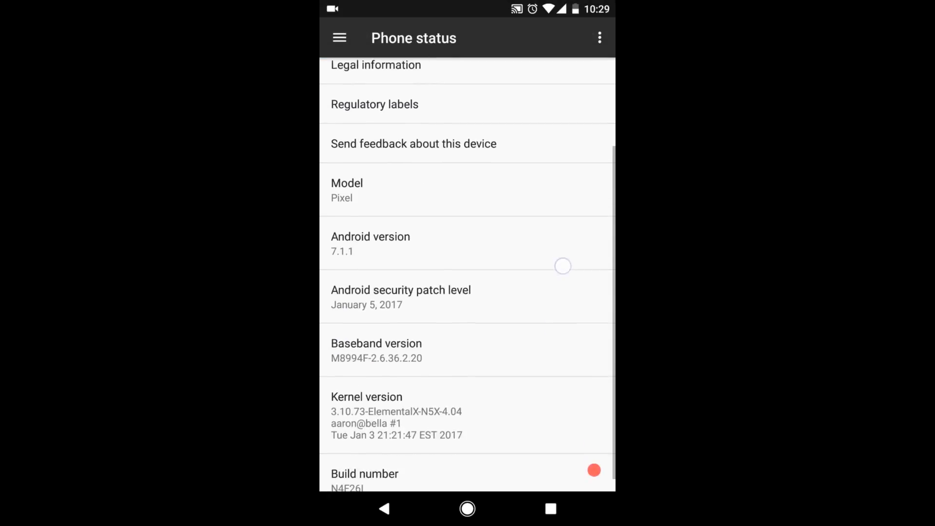
# Step: Scroll About phone down to the ElementalX kernel version
pyautogui.scroll(-3)
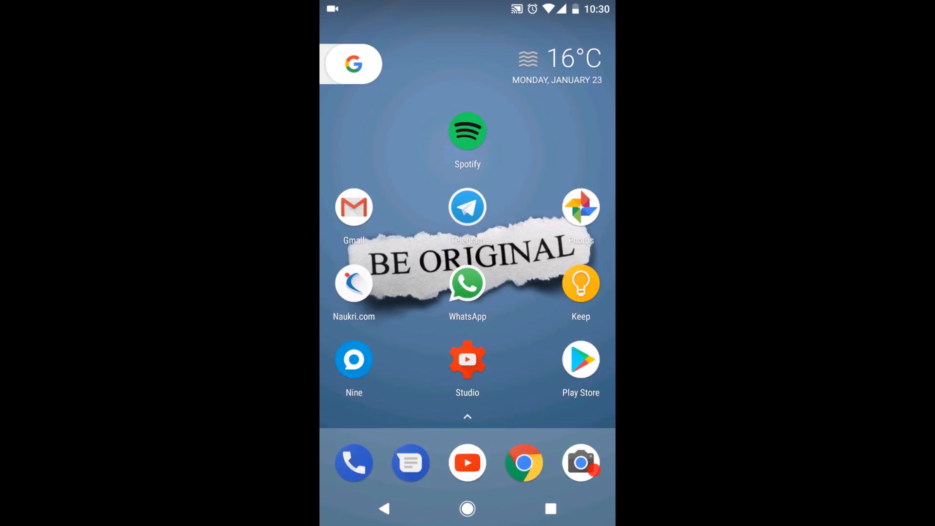
# Step: Open Google Photos' Device folders and swipe through the battery usage screenshots
pyautogui.click(579, 207)
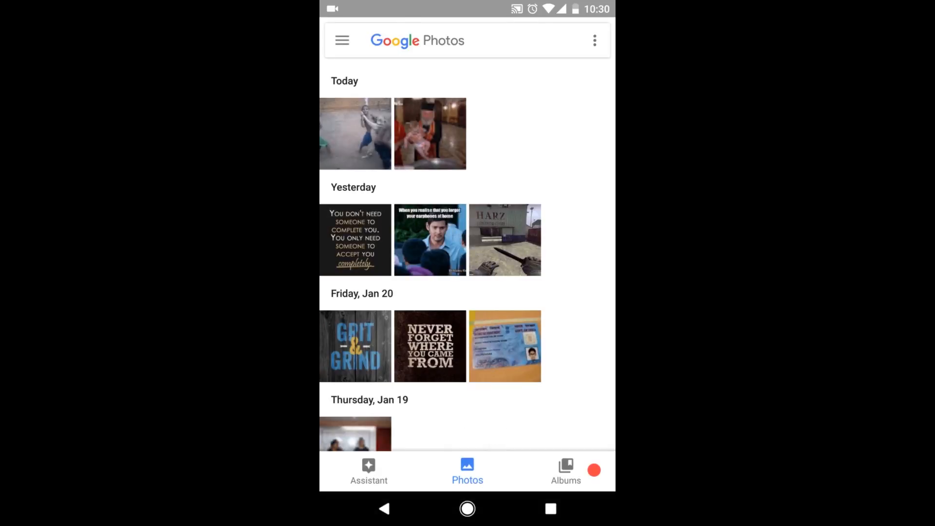
pyautogui.click(341, 40)
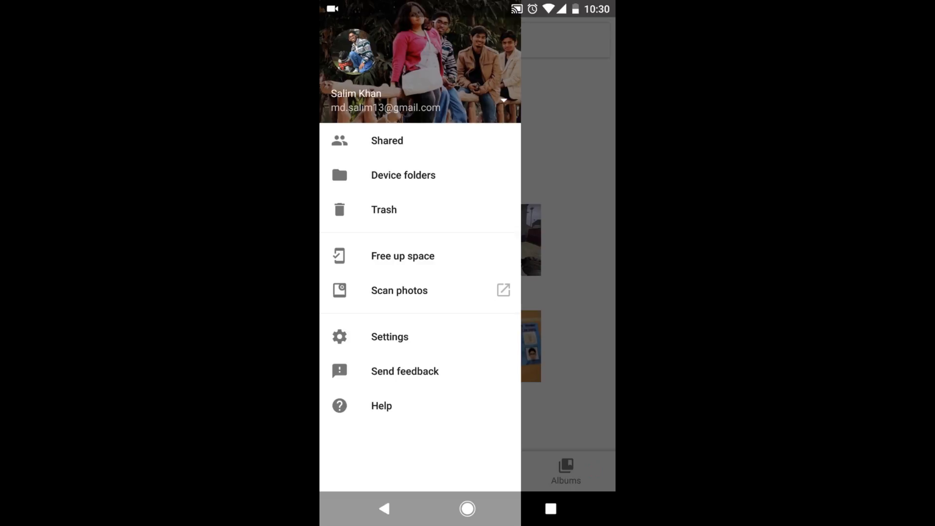
pyautogui.click(403, 175)
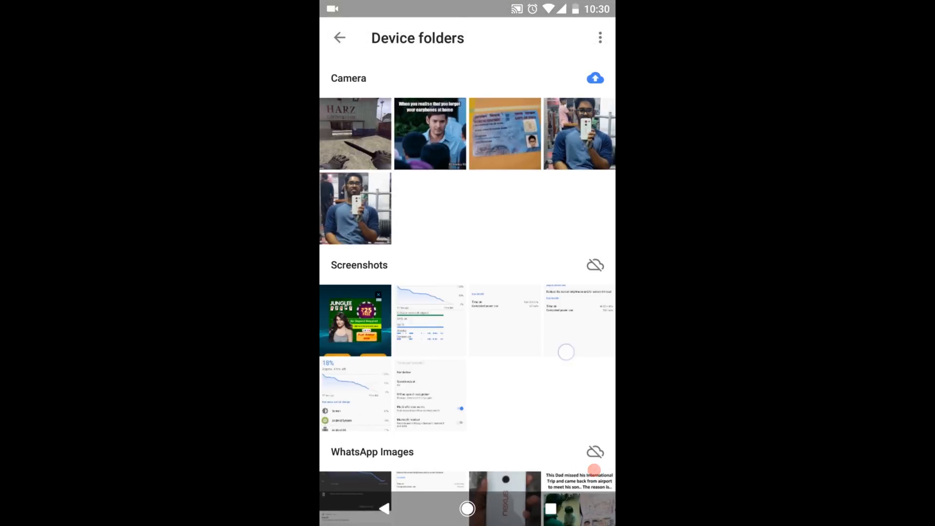
pyautogui.scroll(-3)
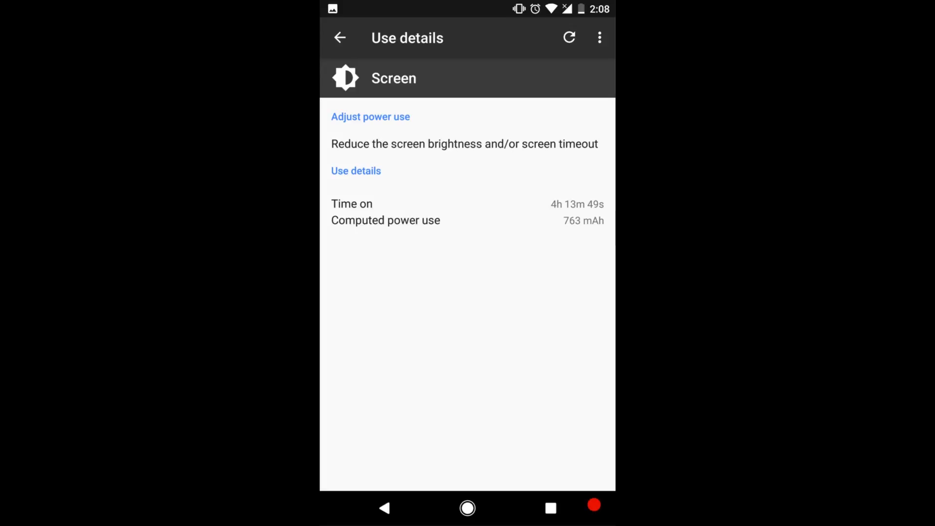
pyautogui.click(342, 38)
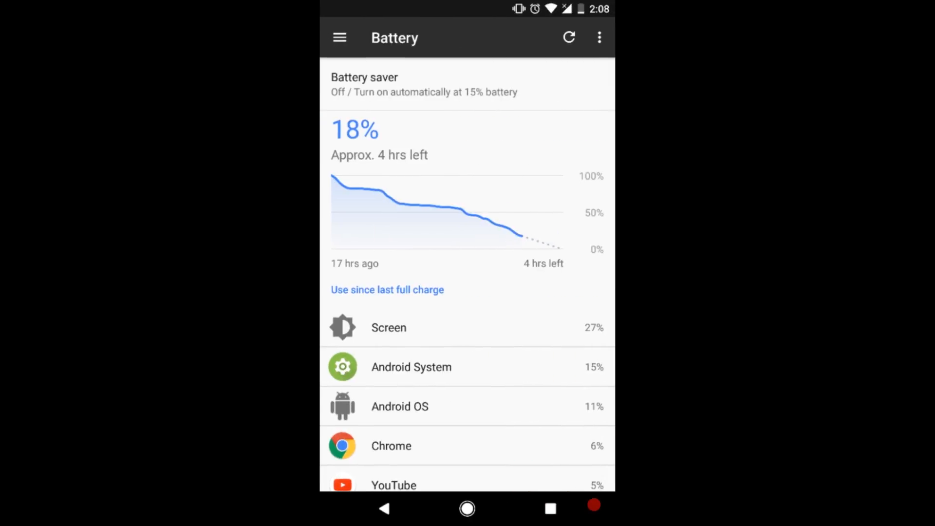
pyautogui.click(388, 327)
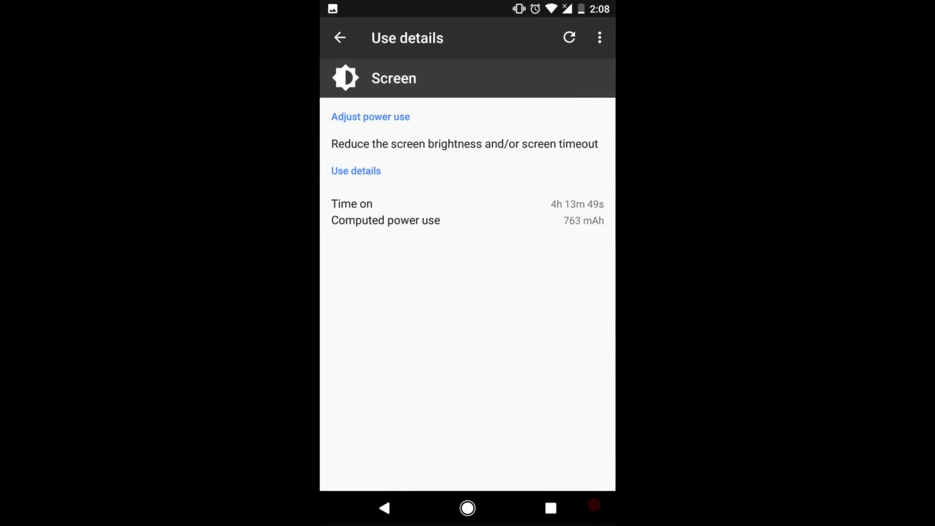